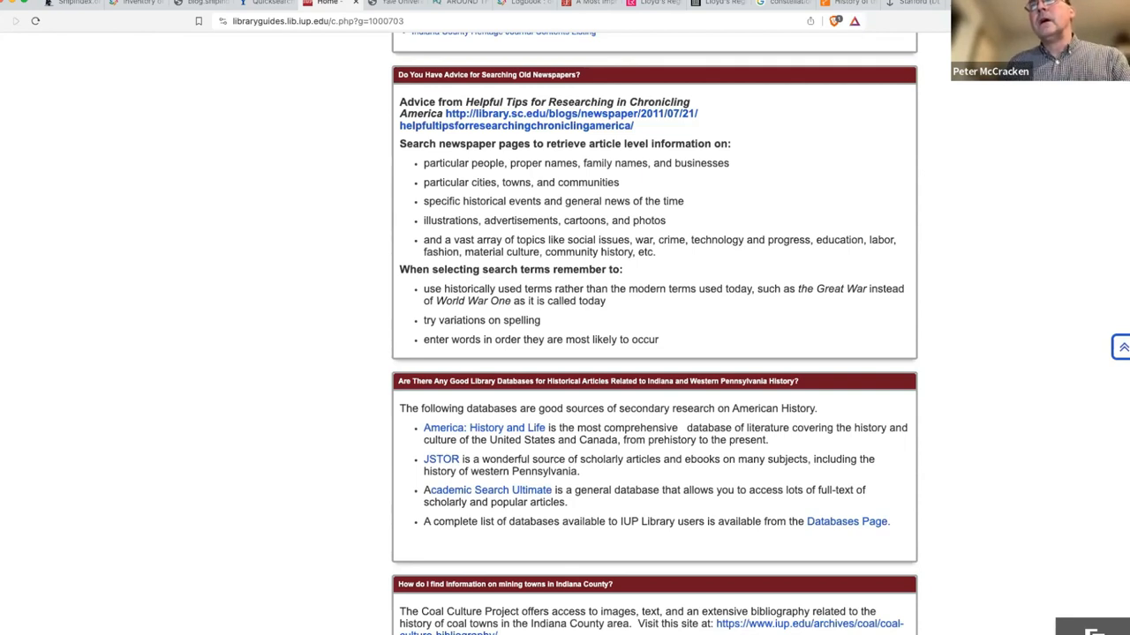
mouse_move(789, 50)
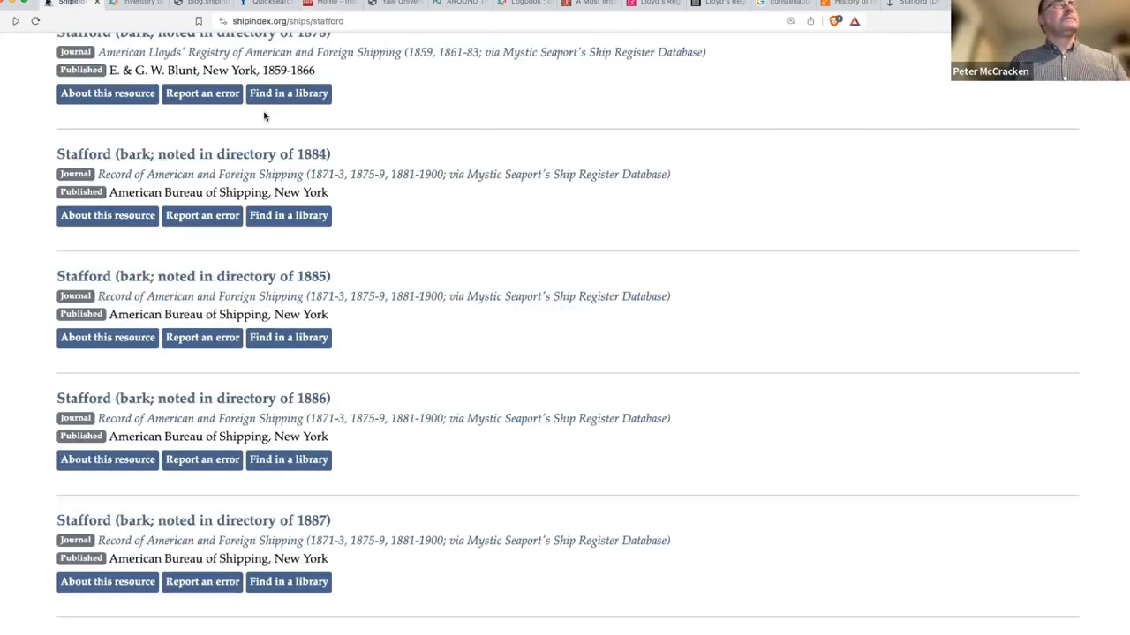
Return to the Stafford results and focus the Search Ship Name box for a new query.
scroll("down", 3)
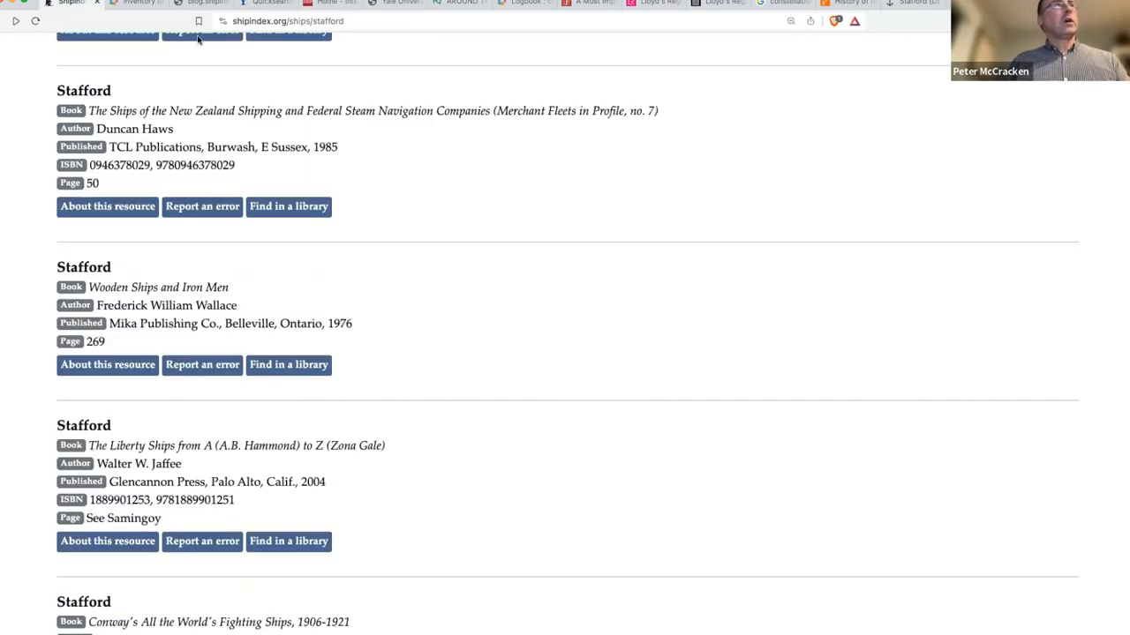
left_click(269, 54)
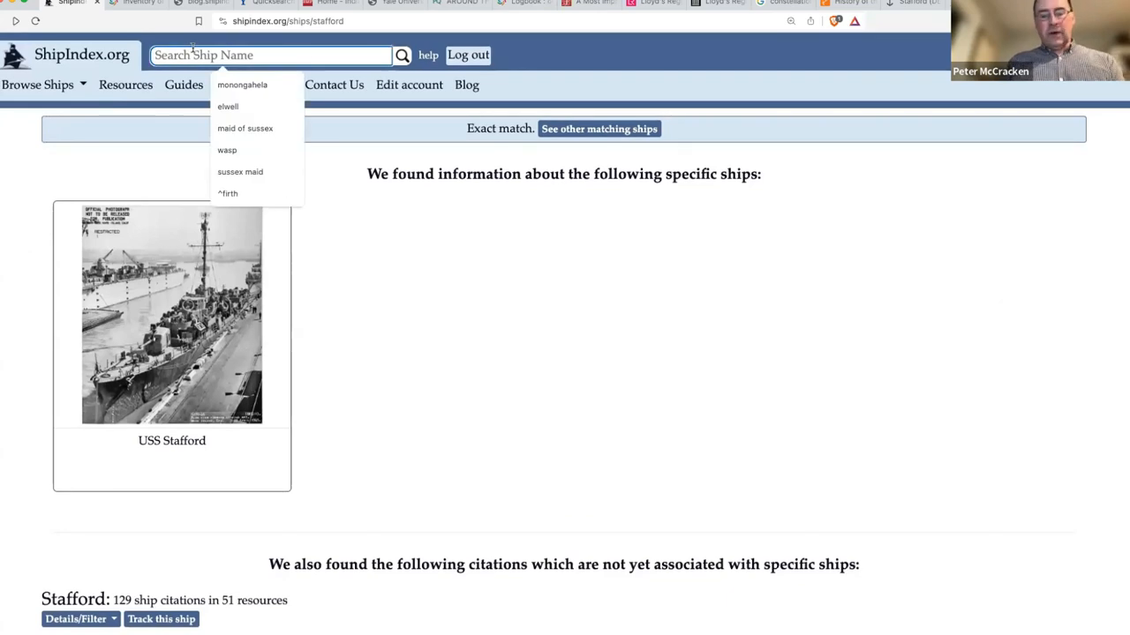
Search ShipIndex.org for the ship name Venetia.
type("venetu")
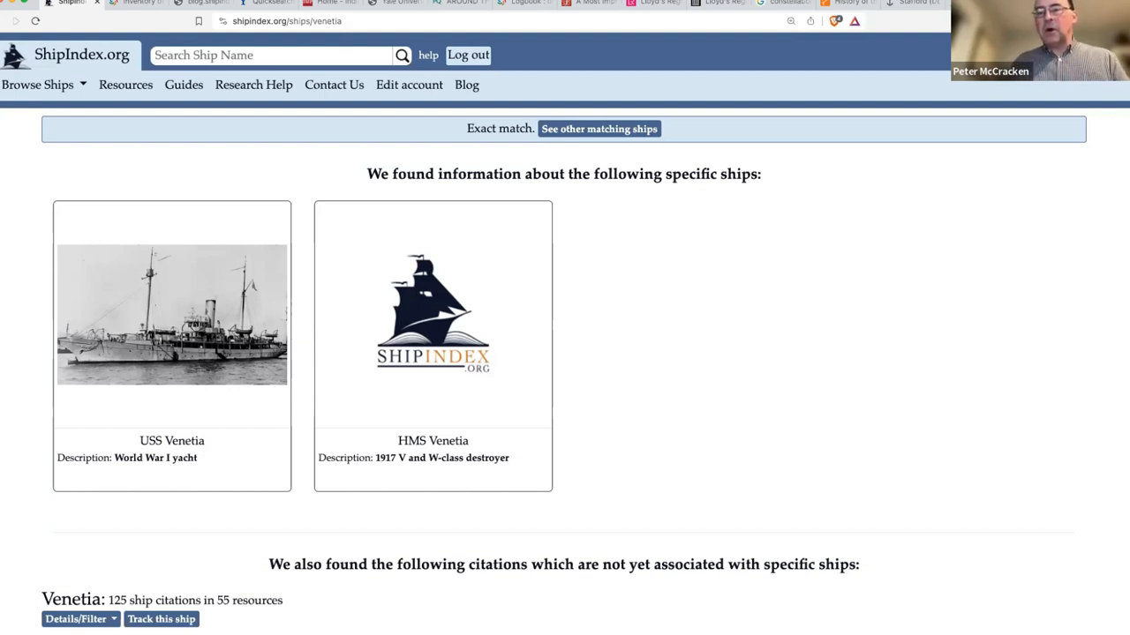
Scroll down through the first Venetia book citations.
scroll("down", 3)
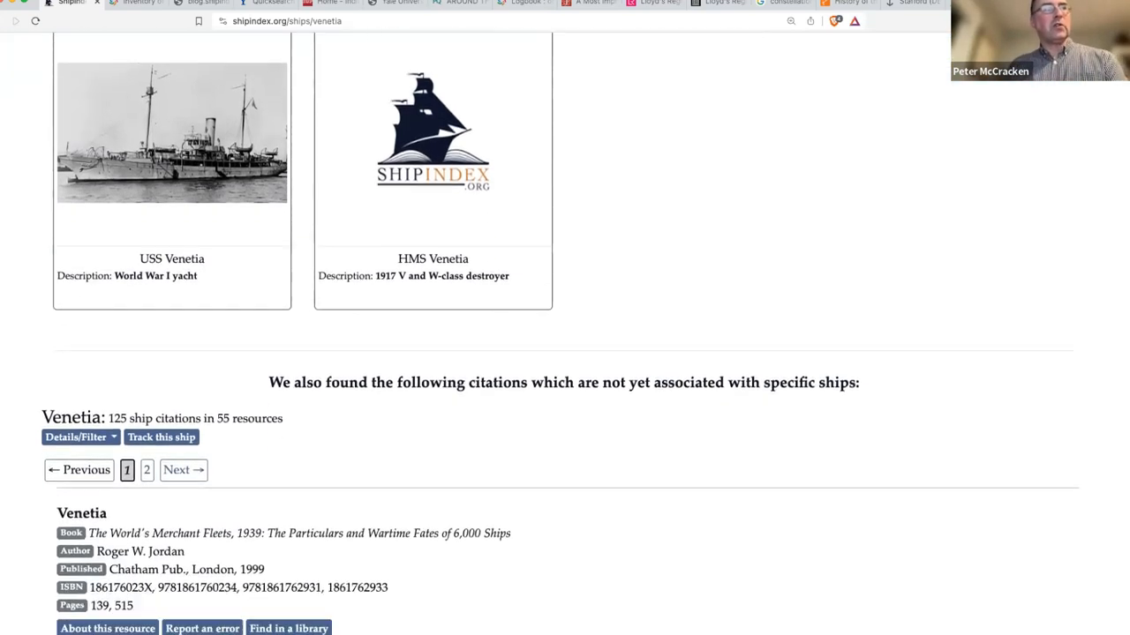
scroll("down", 3)
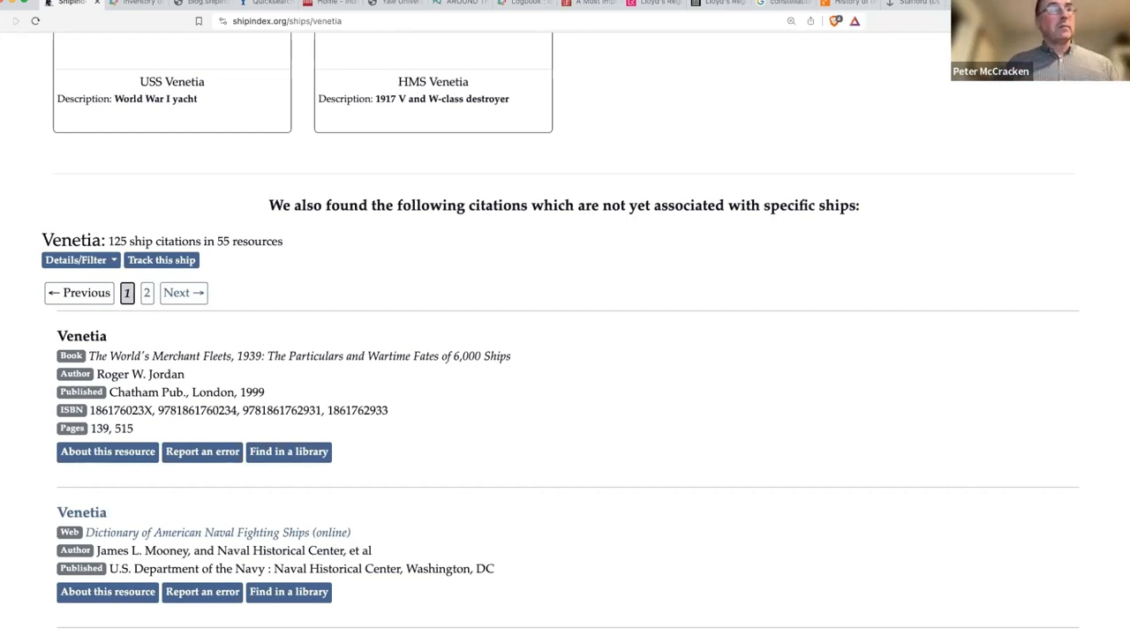
scroll("down", 3)
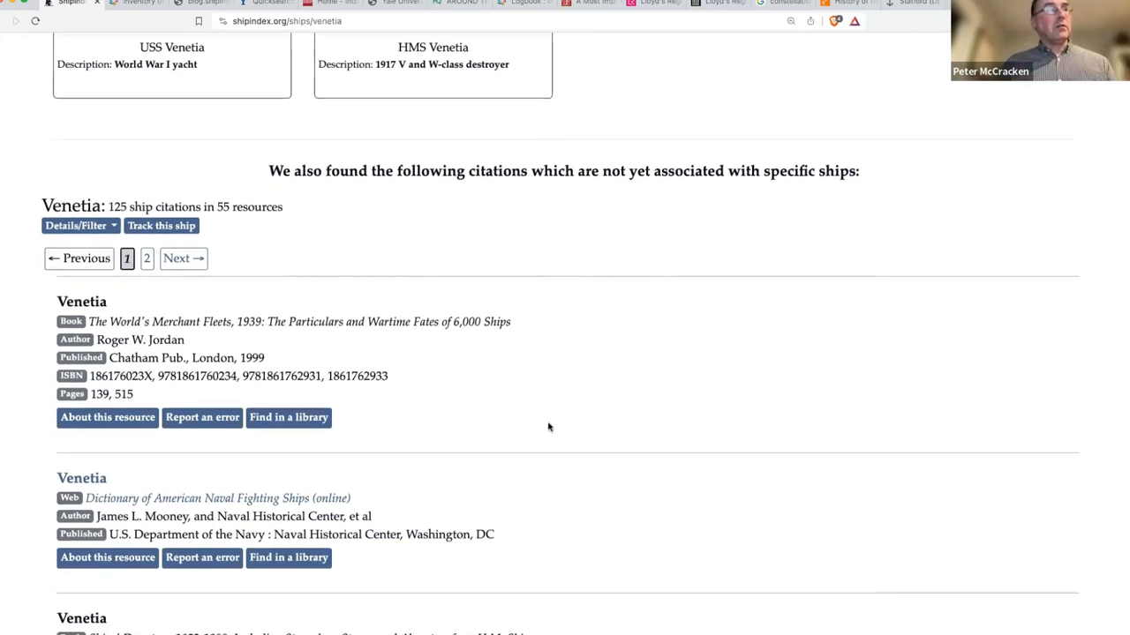
scroll("down", 3)
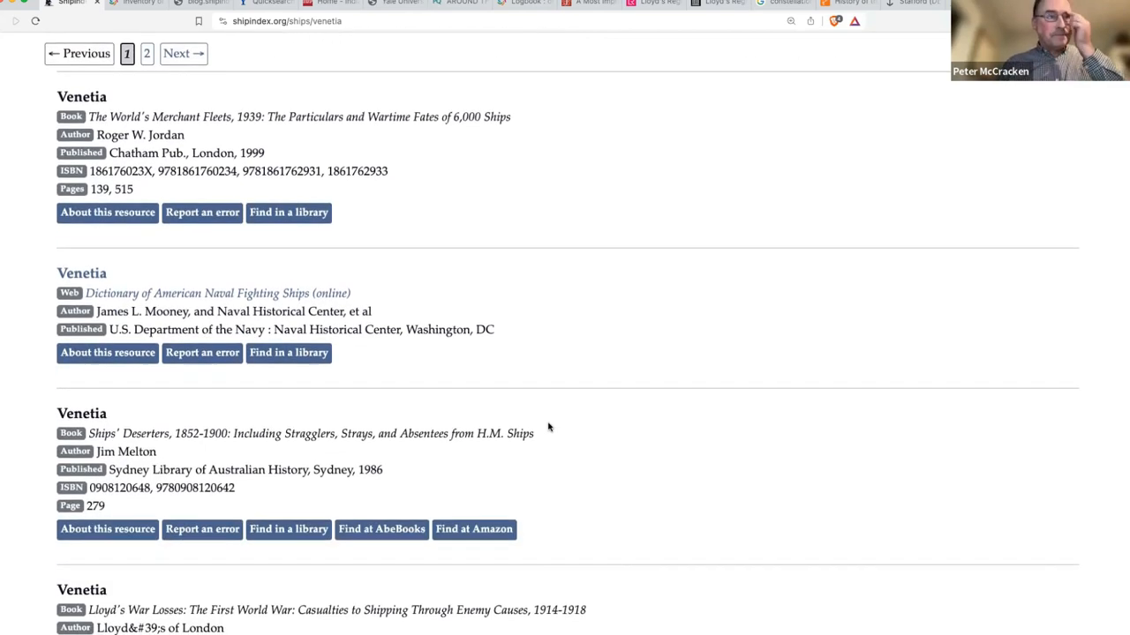
scroll("down", 3)
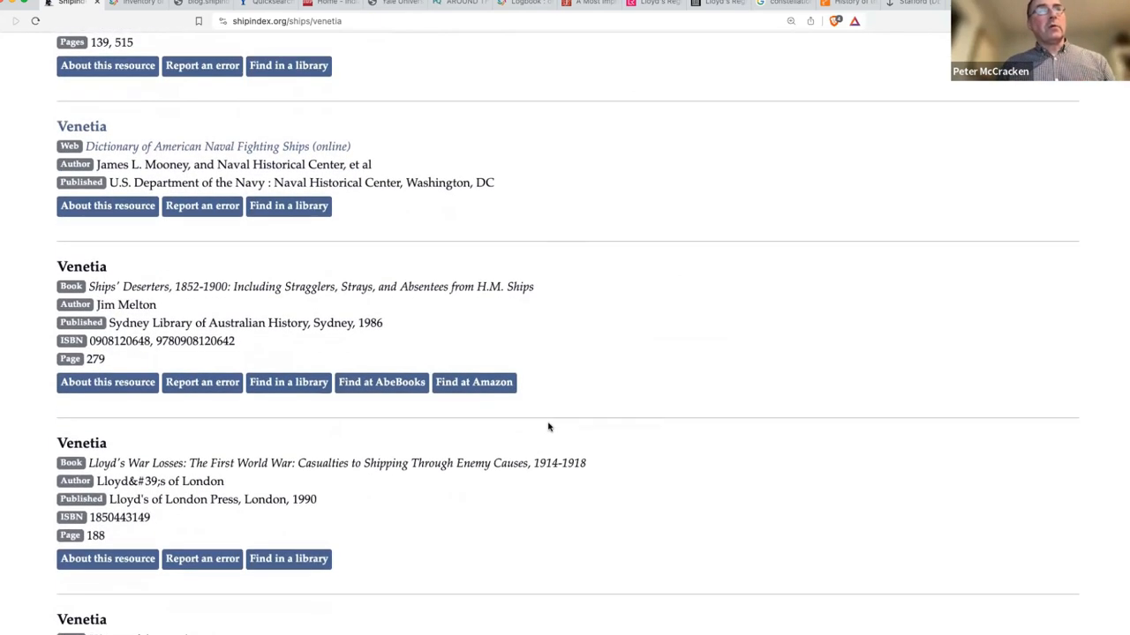
scroll("down", 3)
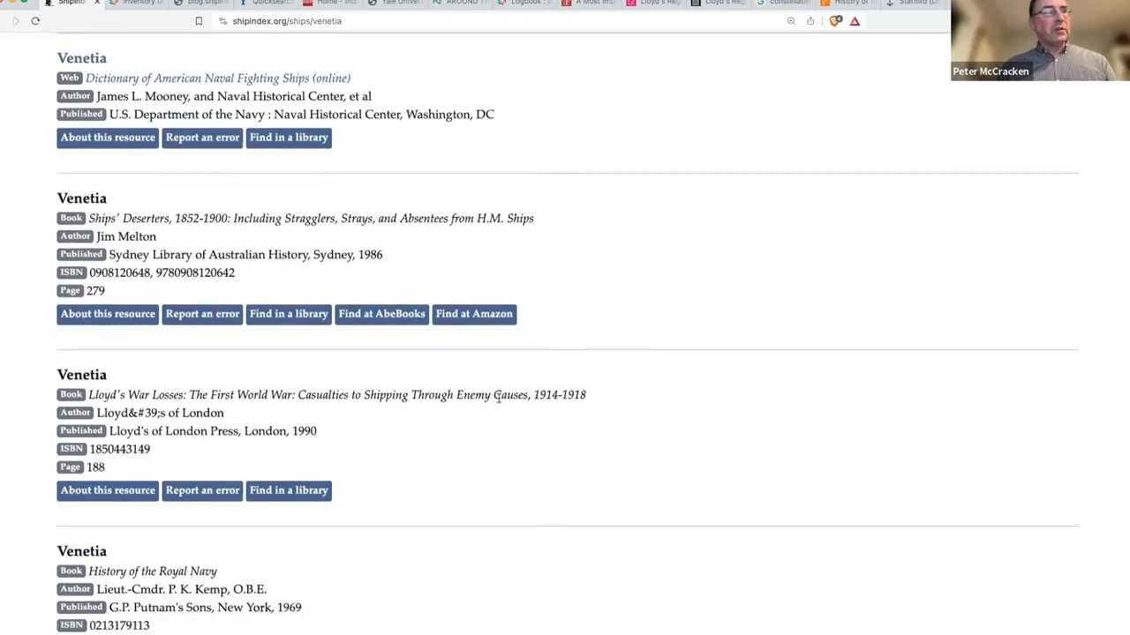
scroll("down", 3)
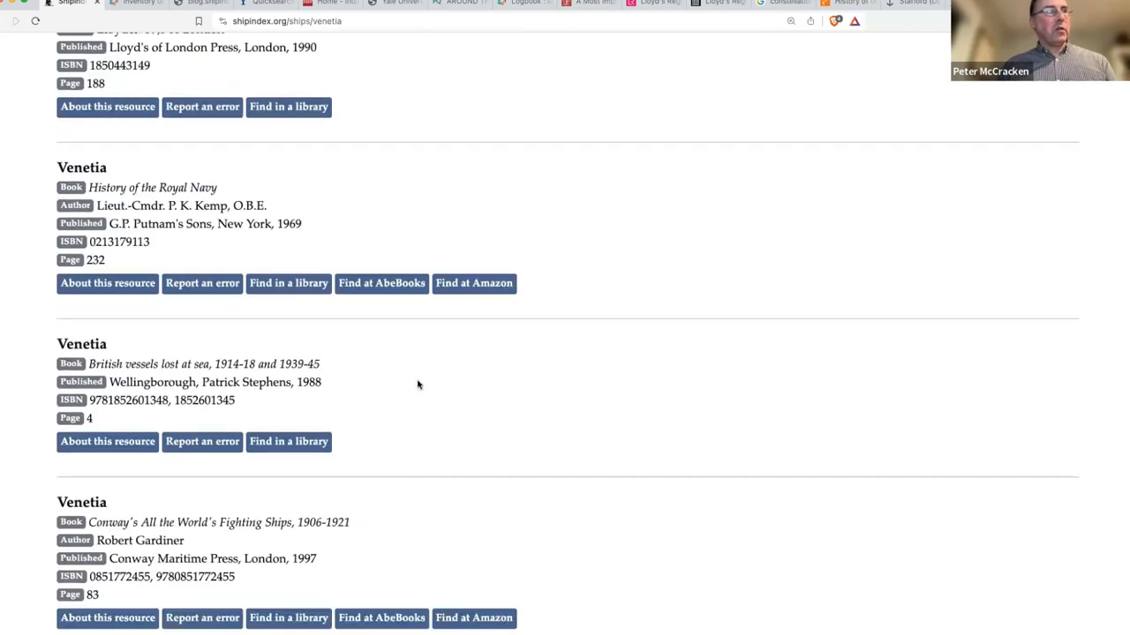
Continue down to the Ellis Island Ship Database entry, highlighting 'Shipbuilding at Quebec' in a title.
scroll("down", 3)
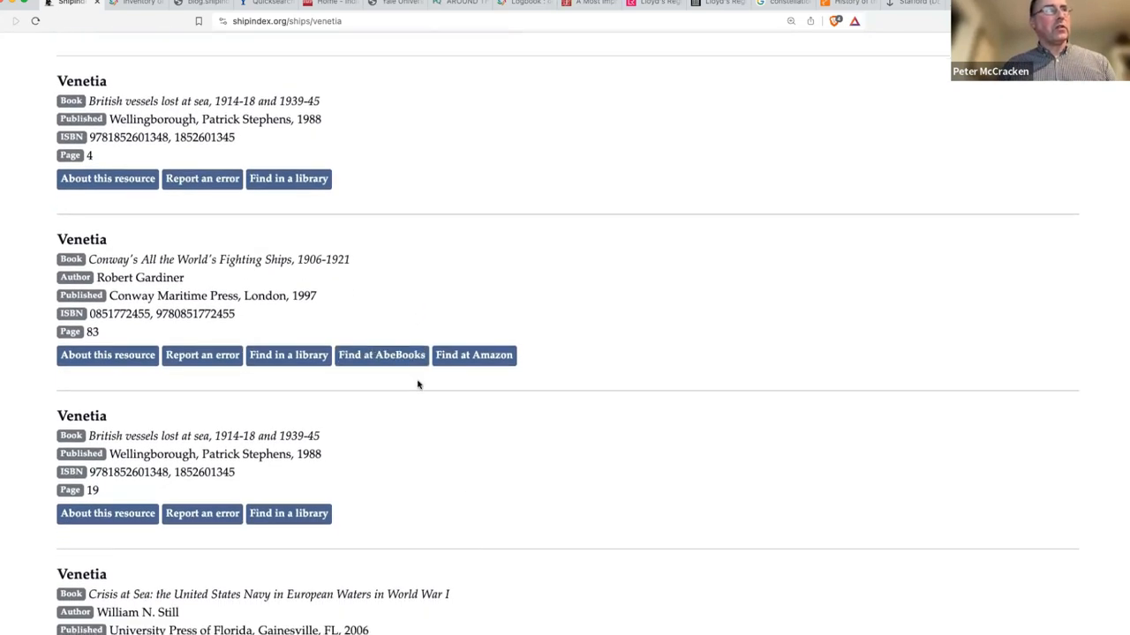
scroll("down", 3)
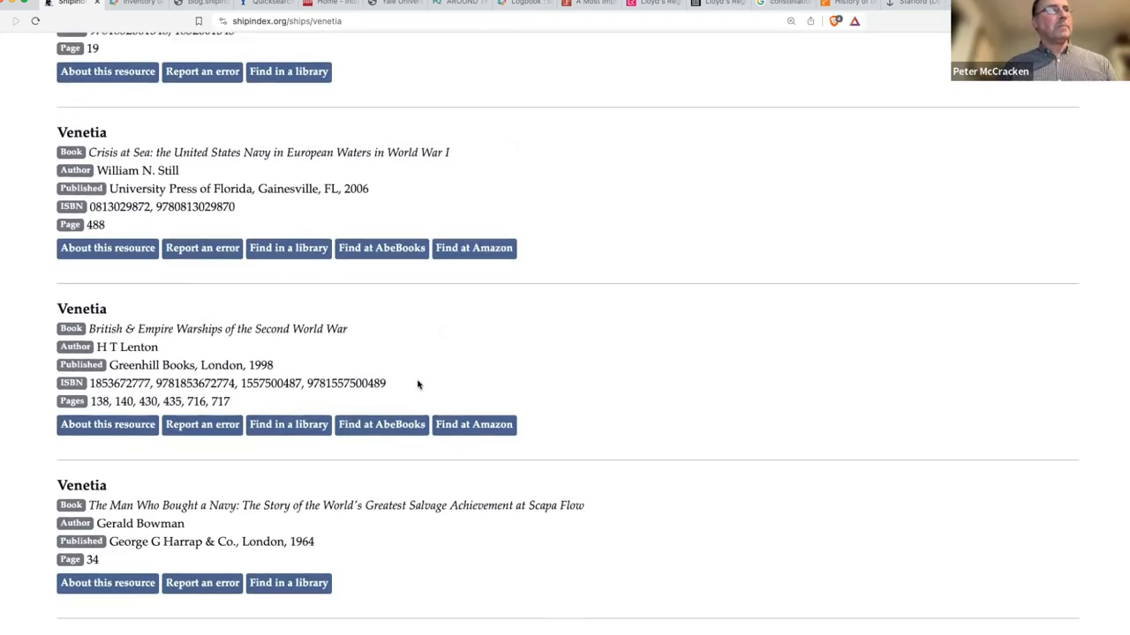
scroll("down", 3)
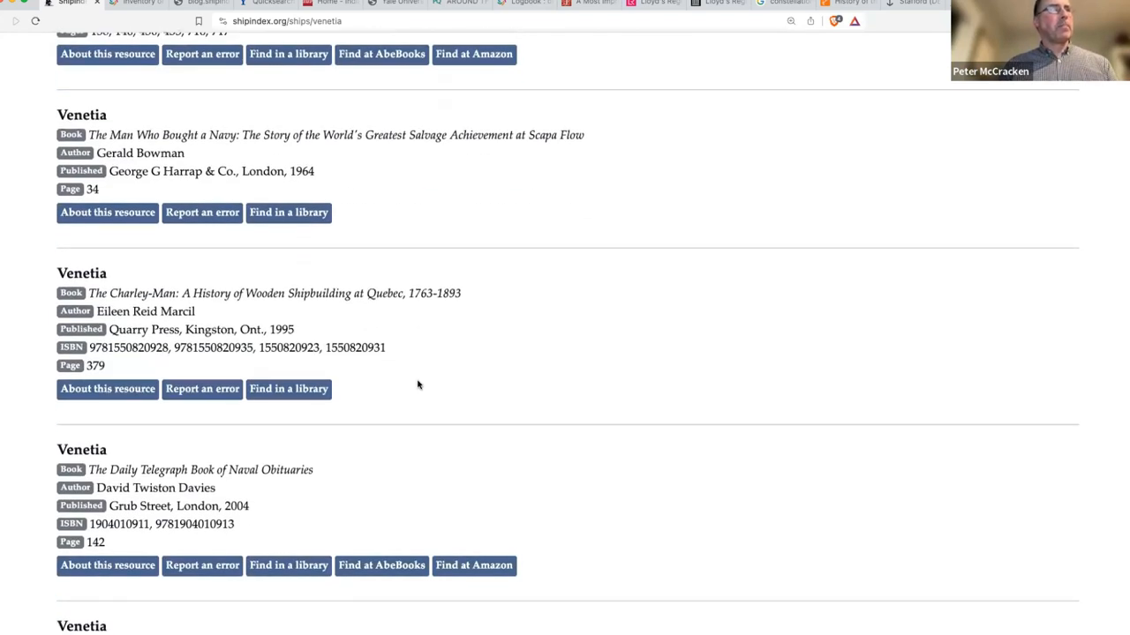
scroll("down", 3)
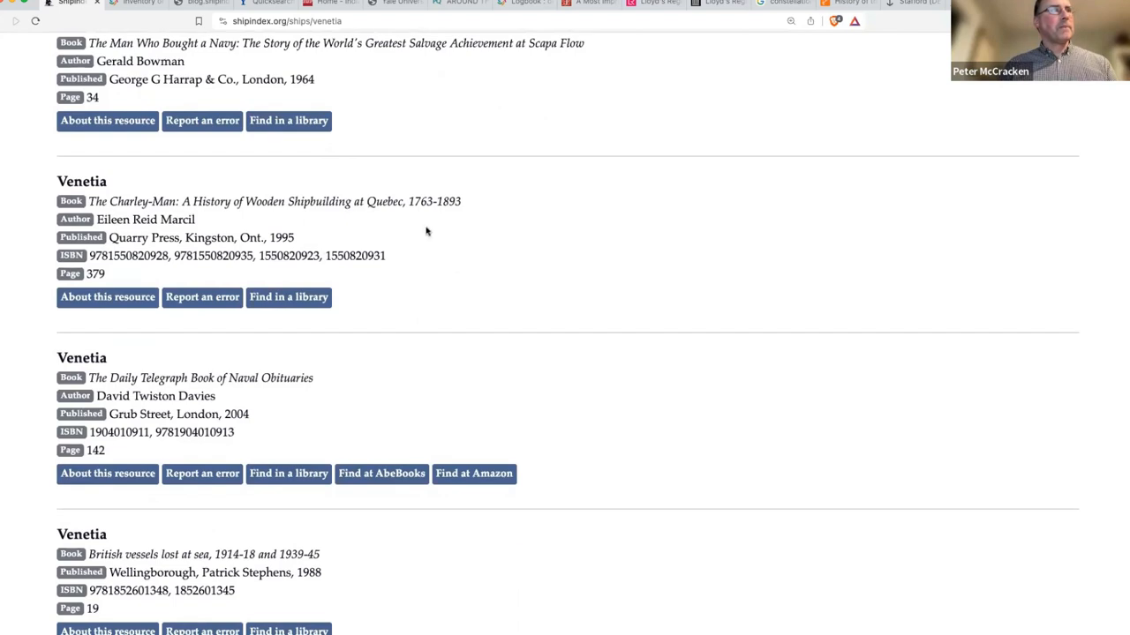
left_click_drag(280, 201, 415, 201)
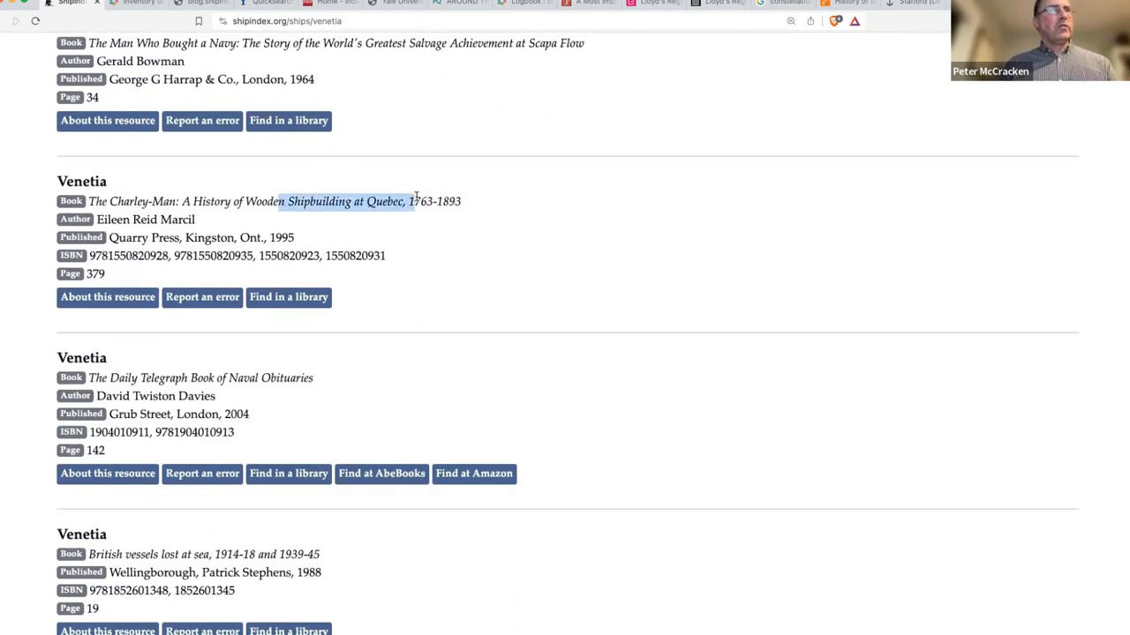
scroll("down", 3)
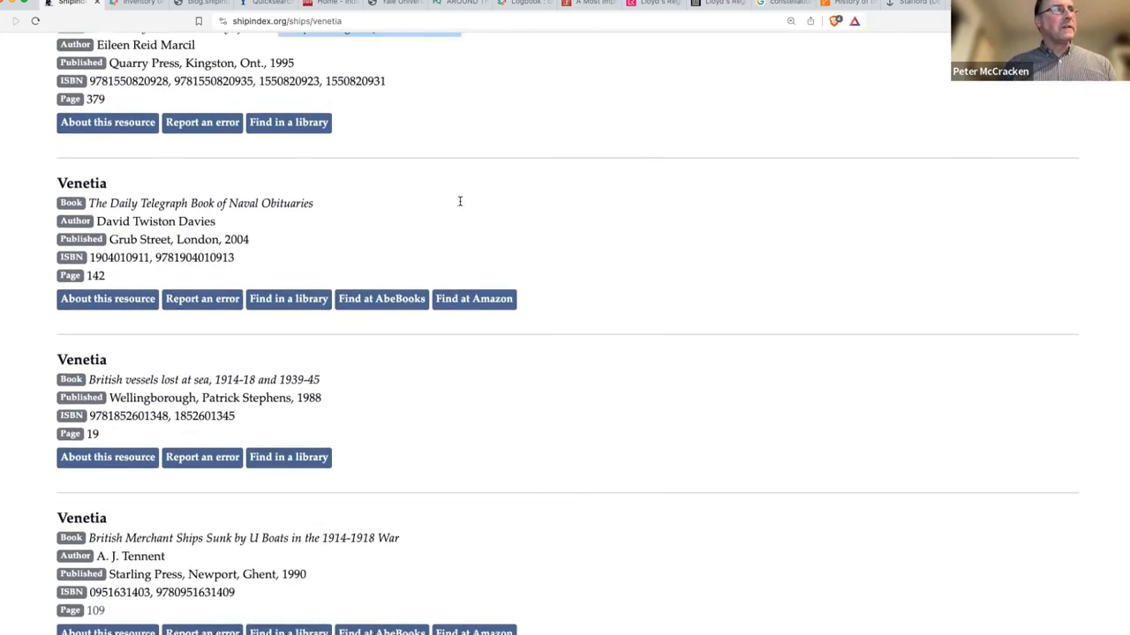
scroll("down", 3)
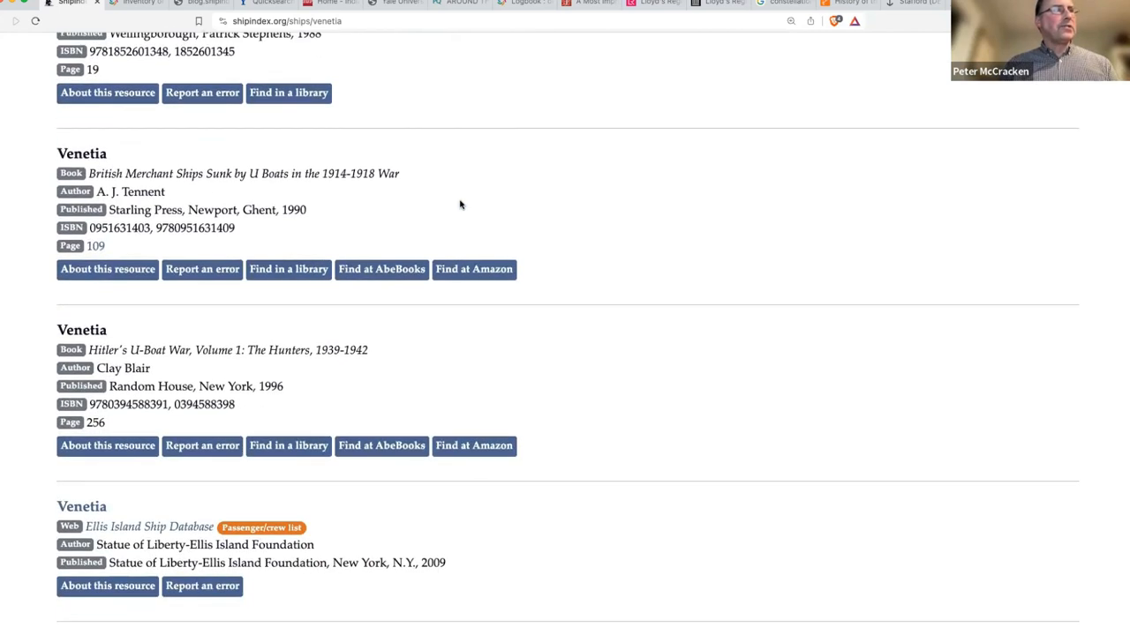
Scroll further down the Venetia list and select the South Atlantic Seaway title.
scroll("down", 3)
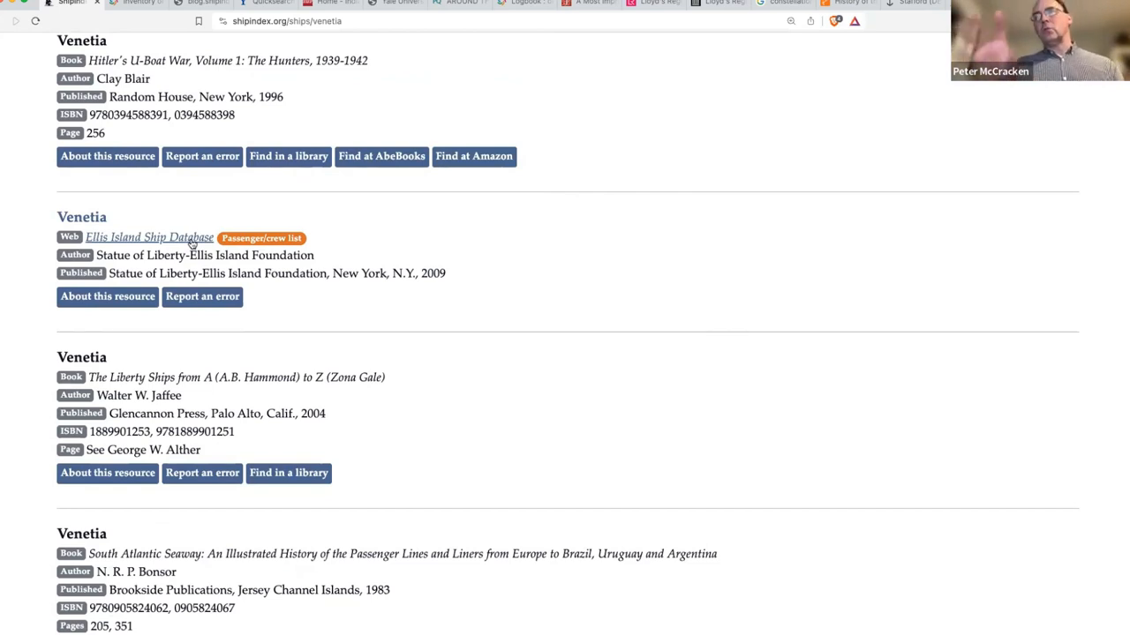
scroll("down", 3)
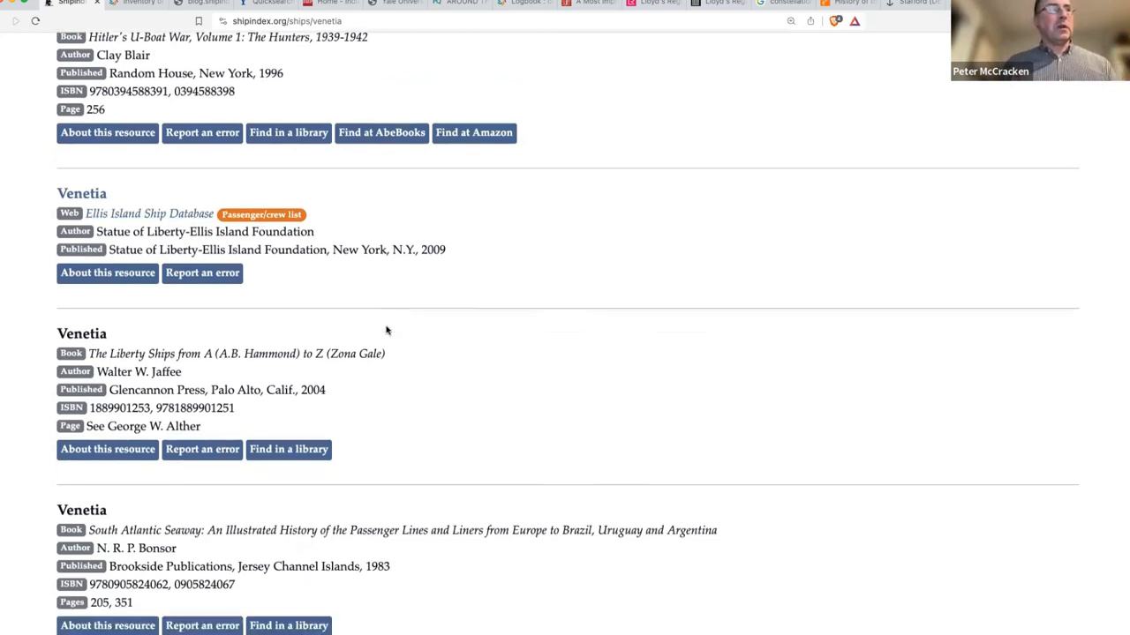
scroll("down", 3)
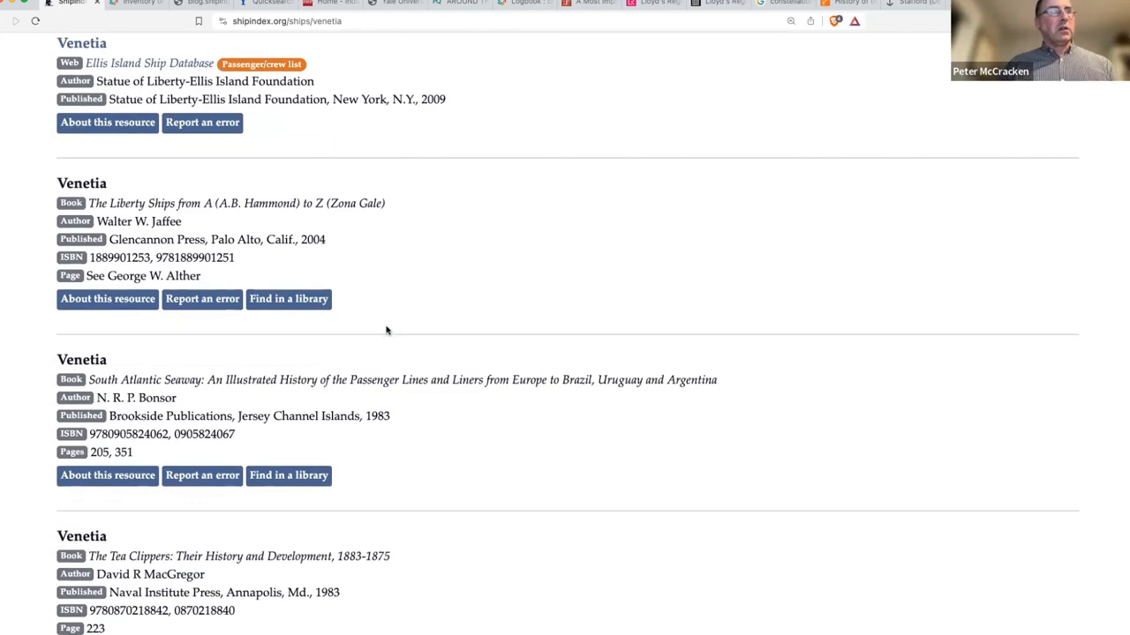
double_click(144, 379)
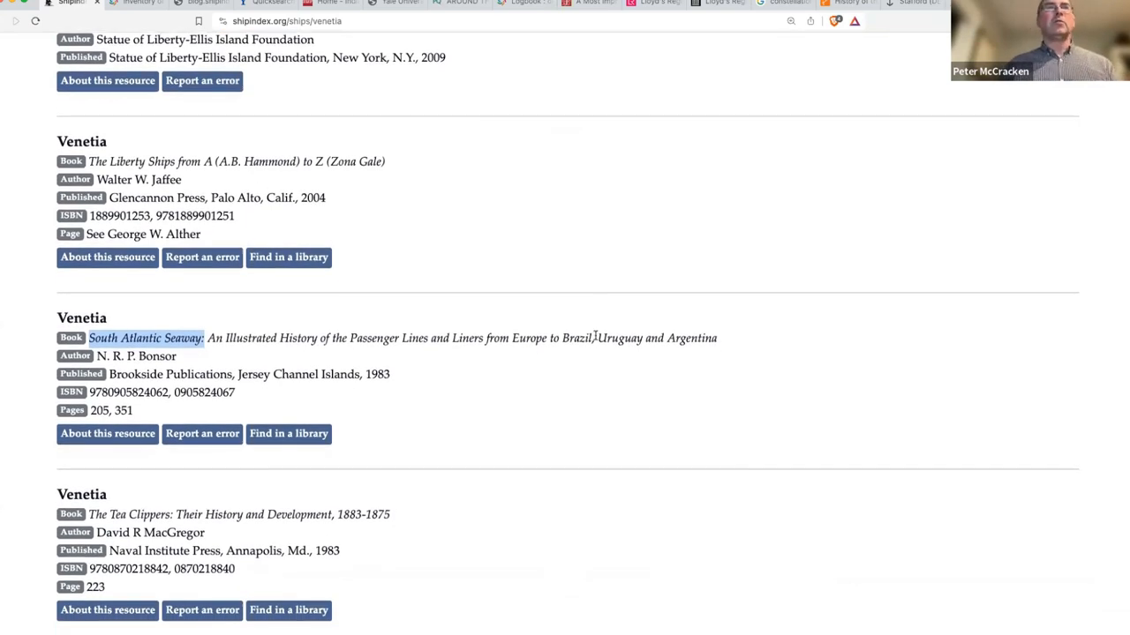
Work past the dated Venetia (1890), (1891), (5728) entries to the American Lloyd's Registry listings.
scroll("down", 3)
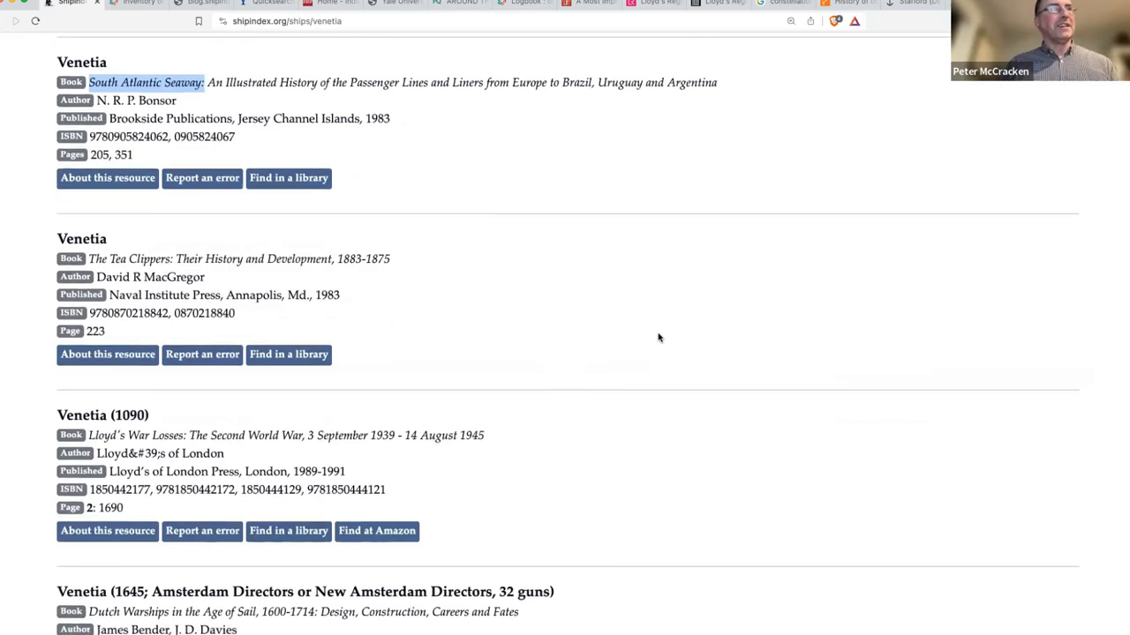
scroll("down", 3)
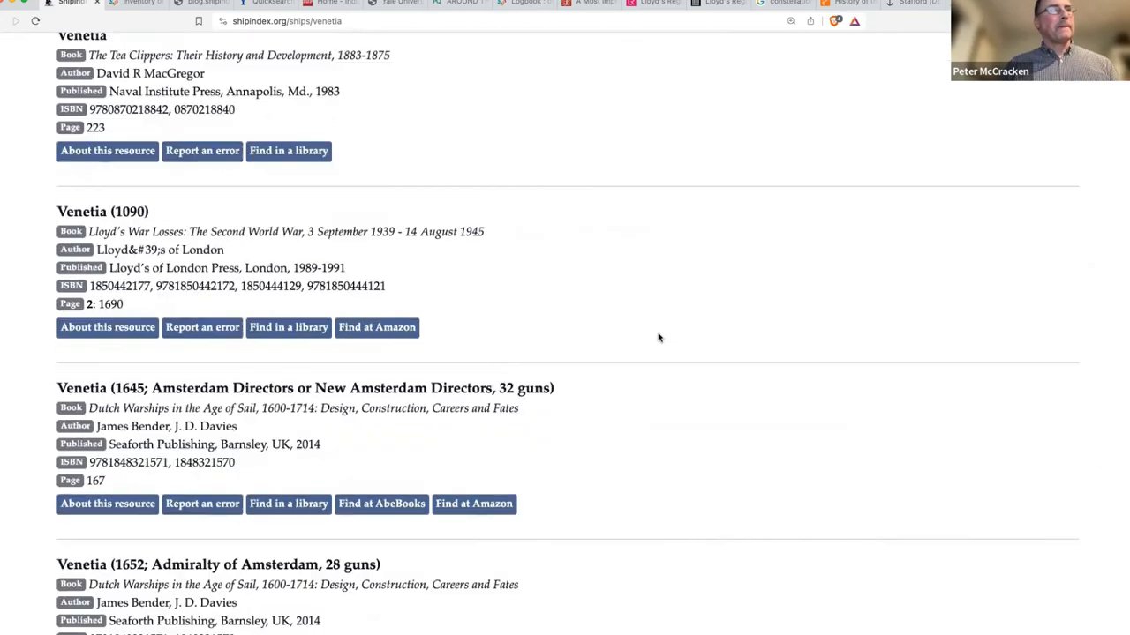
scroll("down", 3)
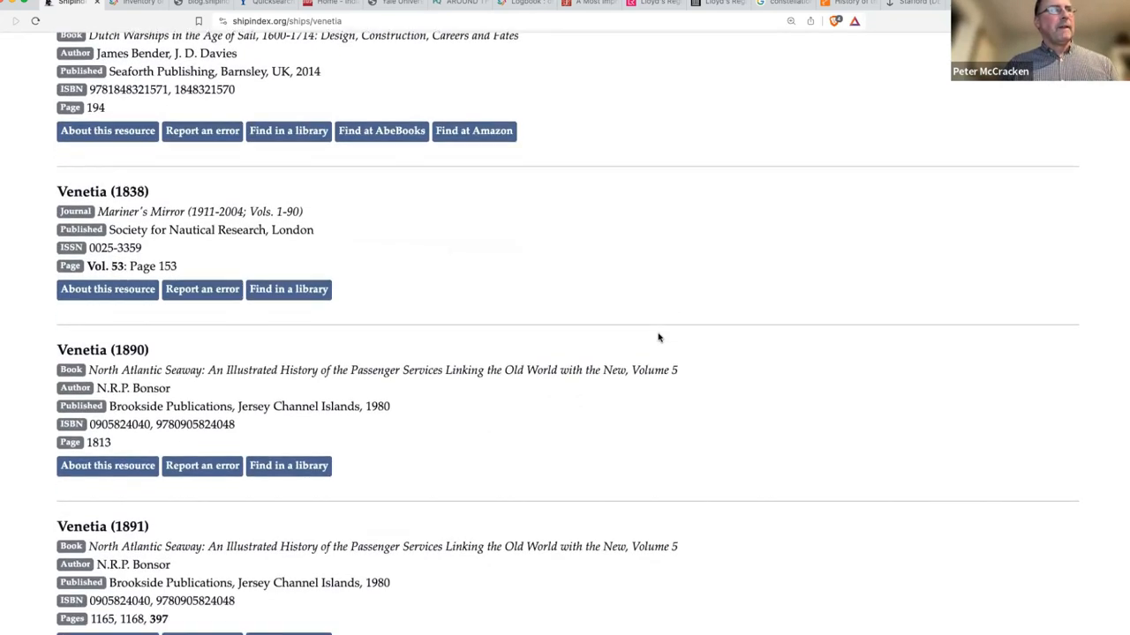
scroll("down", 3)
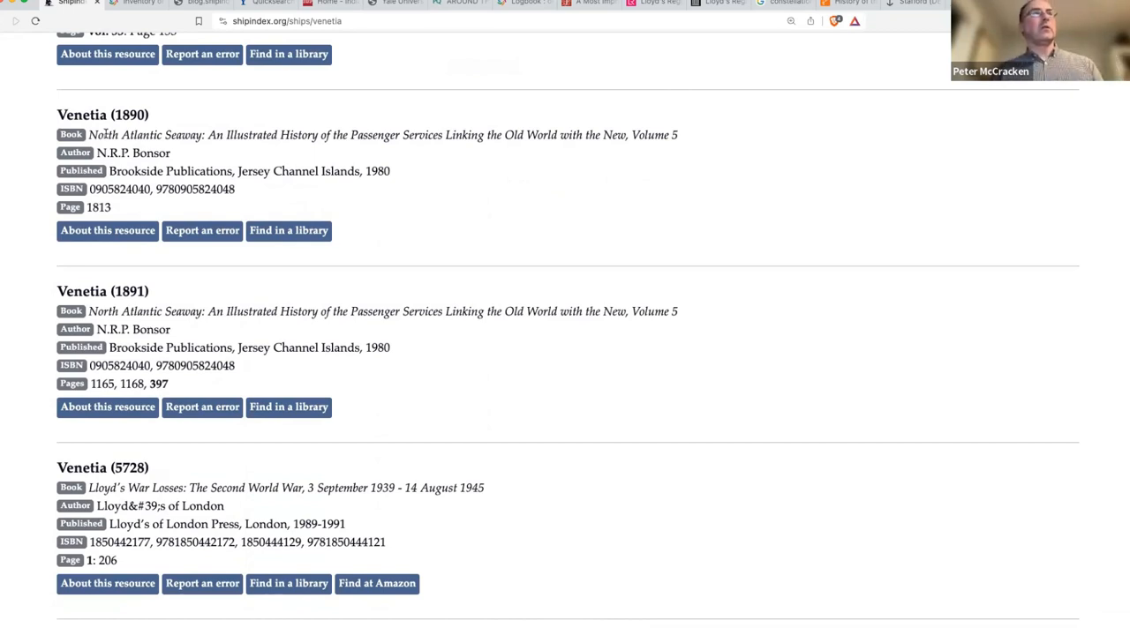
mouse_move(389, 150)
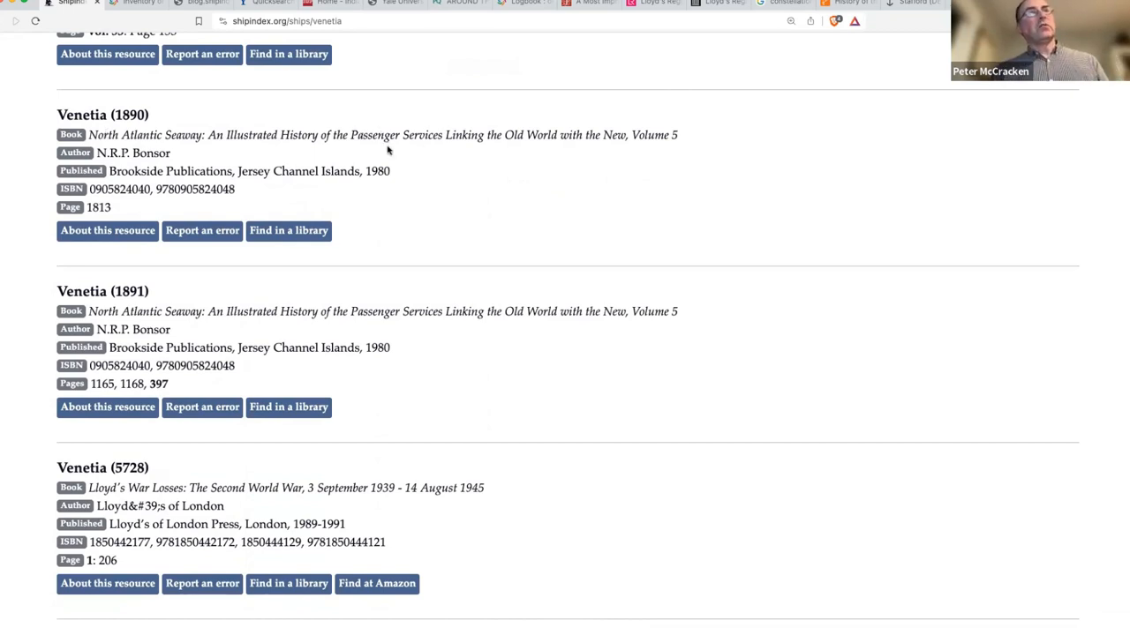
mouse_move(508, 140)
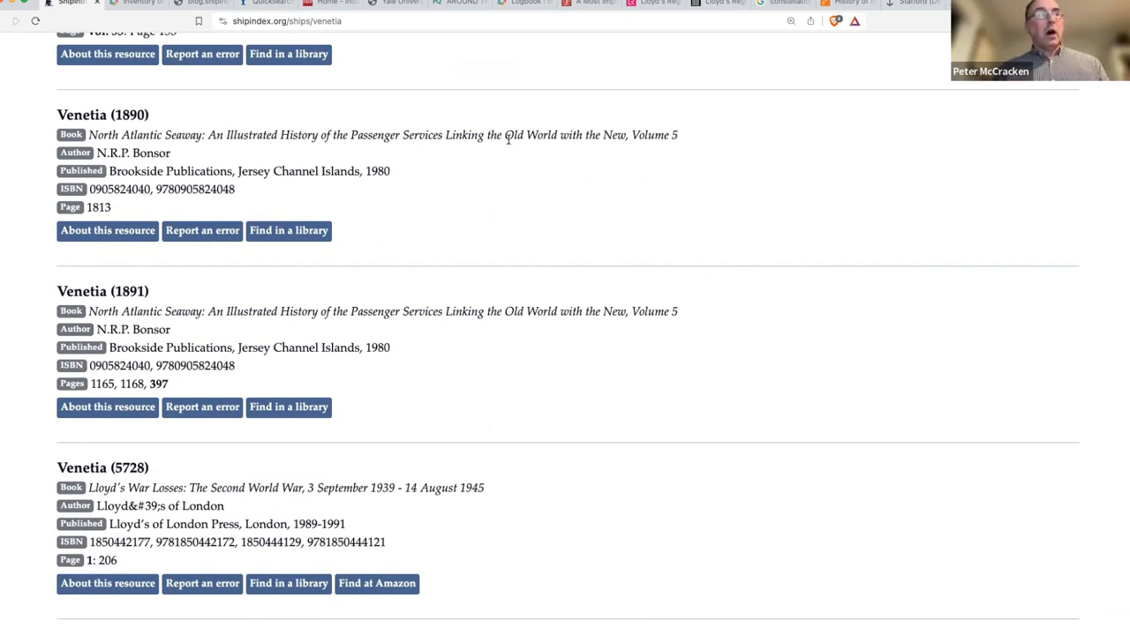
scroll("down", 3)
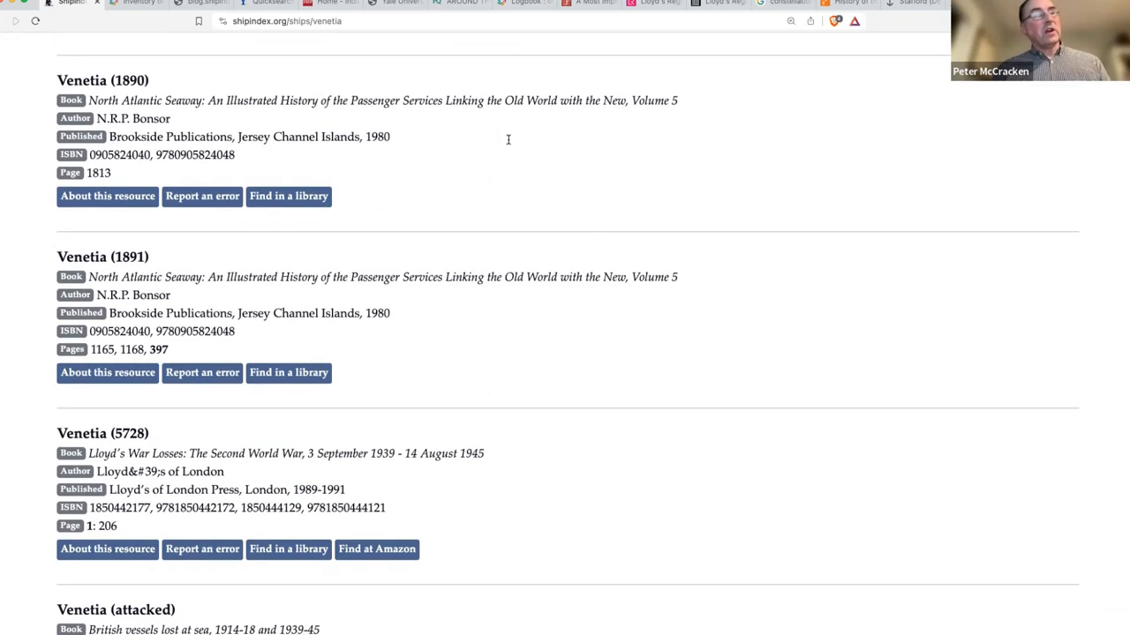
scroll("down", 3)
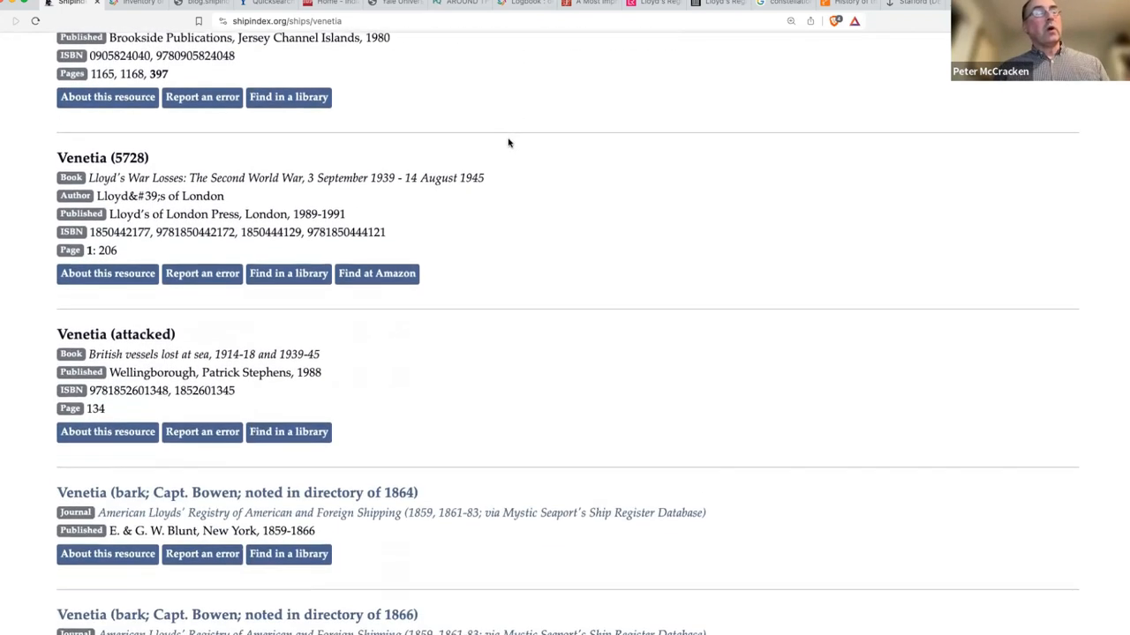
Scroll to the American Lloyds' Registry bark Venetia entries for Capt. Johnson, reaching the 1862 and 1863 directories.
scroll("down", 3)
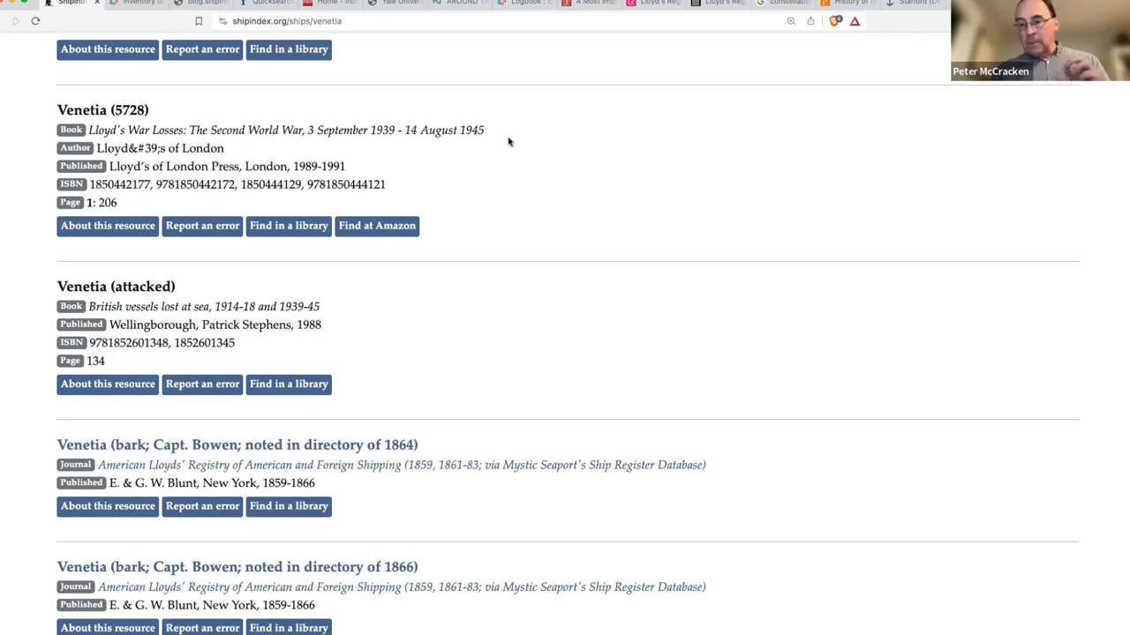
mouse_move(556, 150)
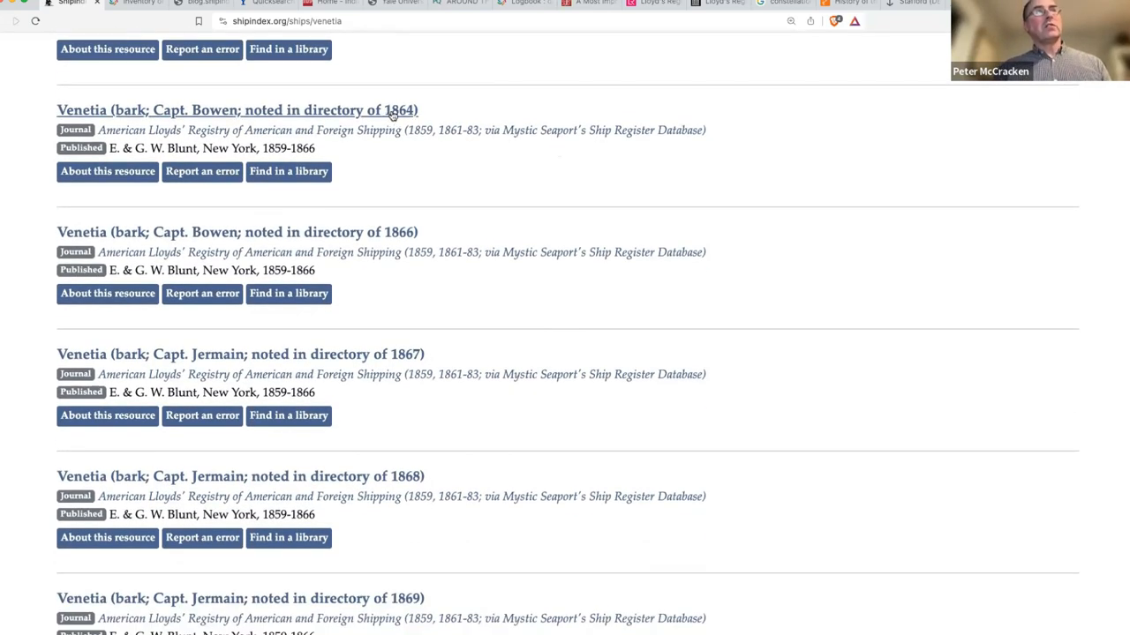
mouse_move(408, 189)
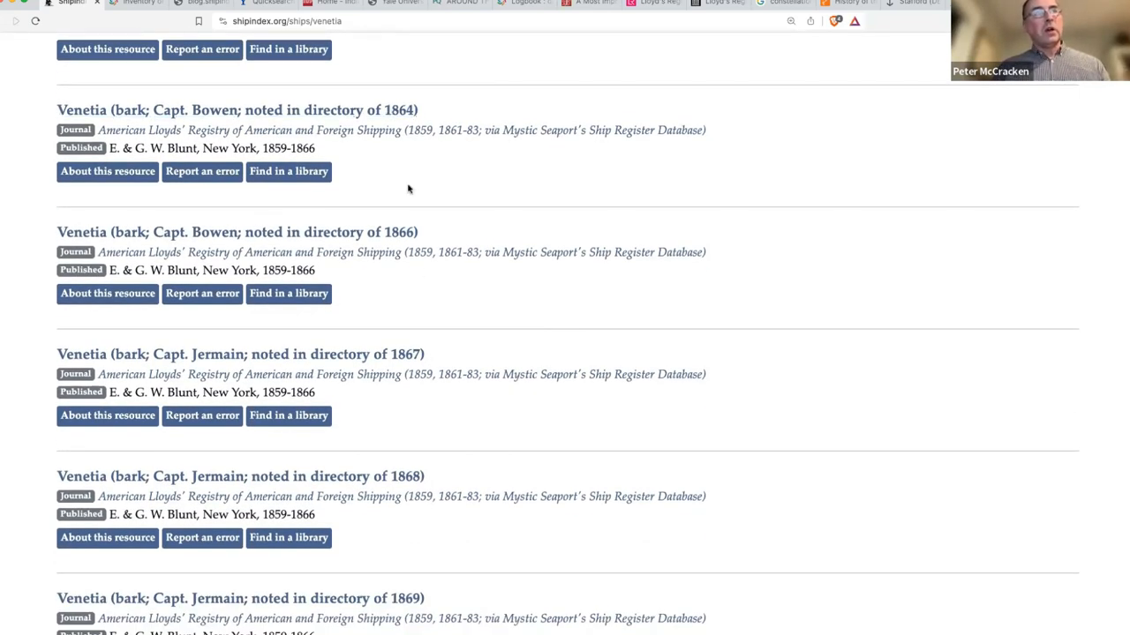
scroll("down", 3)
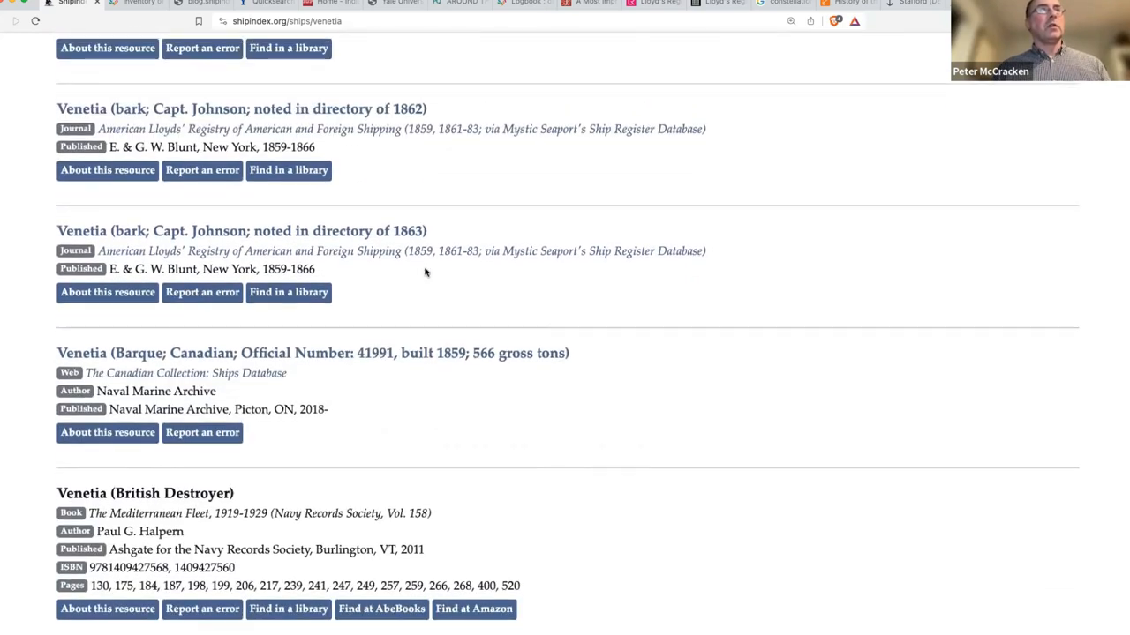
scroll("down", 3)
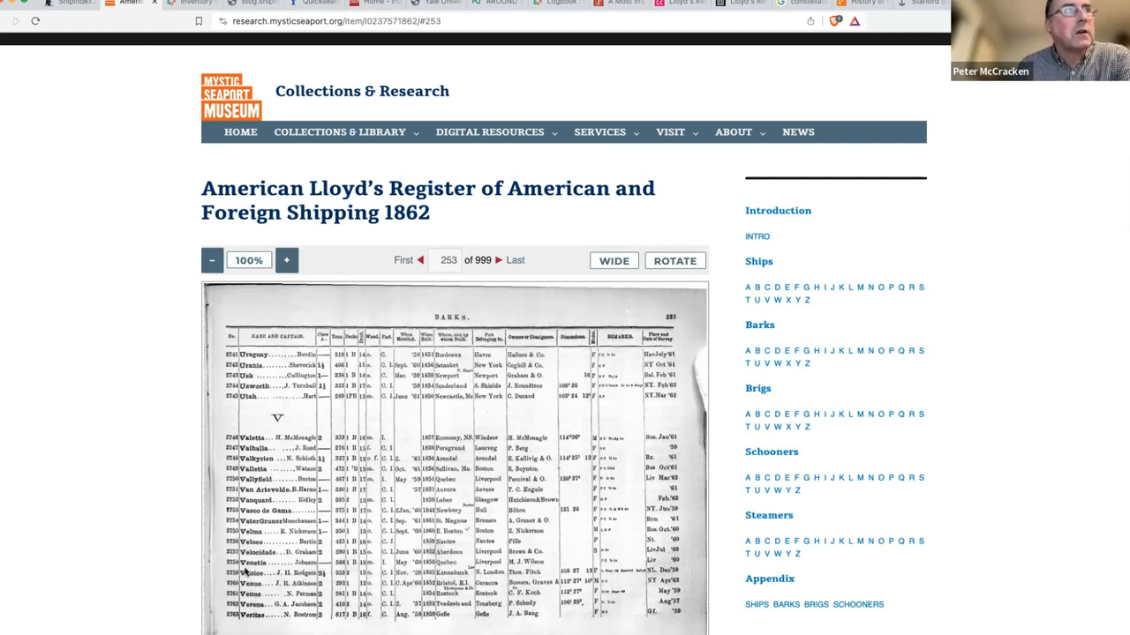
Zoom the 1862 American Lloyd's Register scan from 100% to 140% and scroll to the bark entries.
left_click(286, 259)
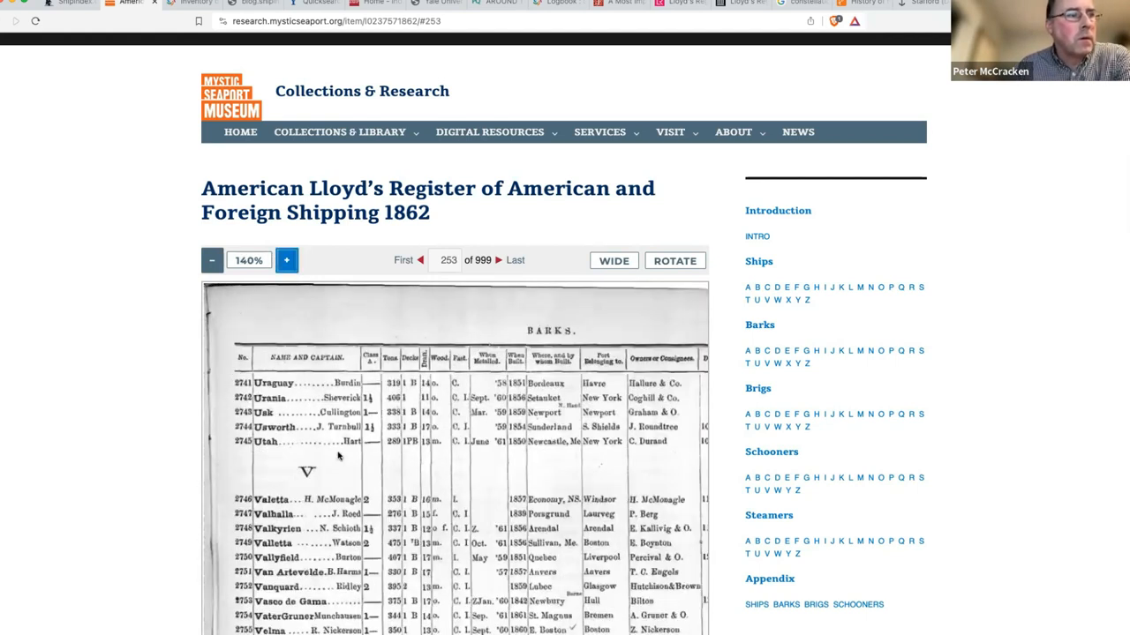
scroll("down", 3)
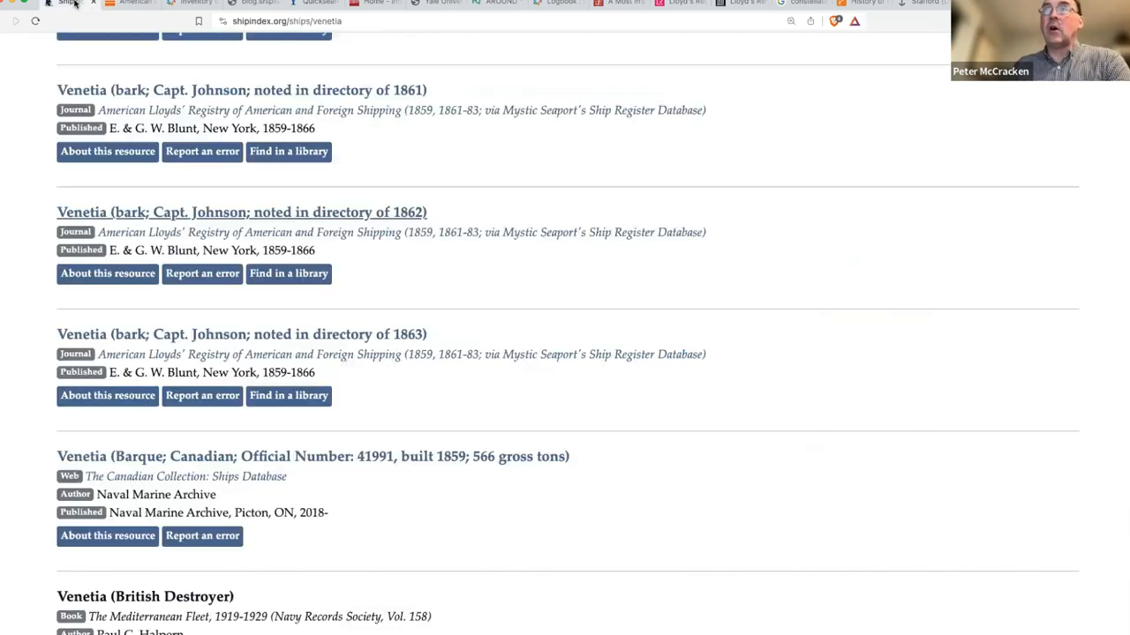
Scroll past the Canadian barque and British Destroyer entries to the British Venetia citations.
scroll("down", 3)
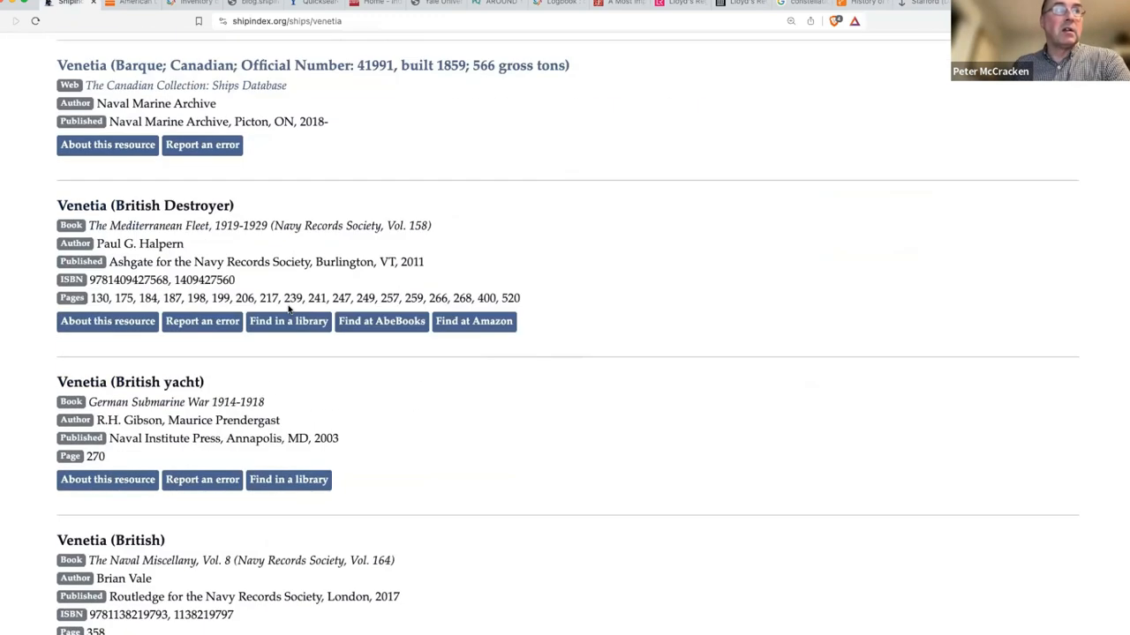
scroll("down", 3)
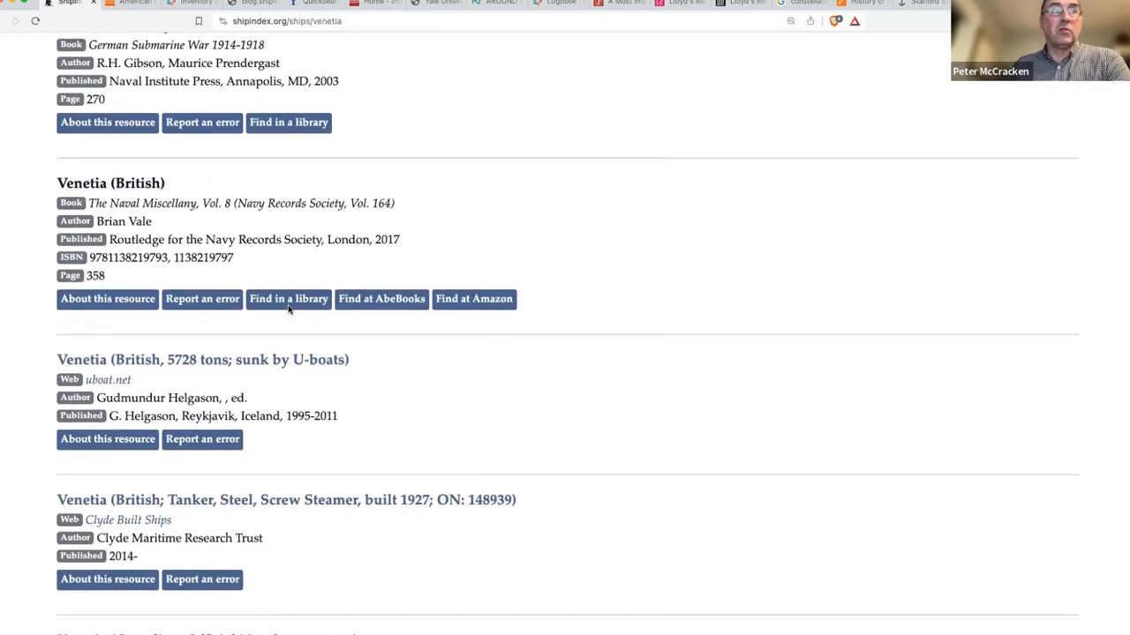